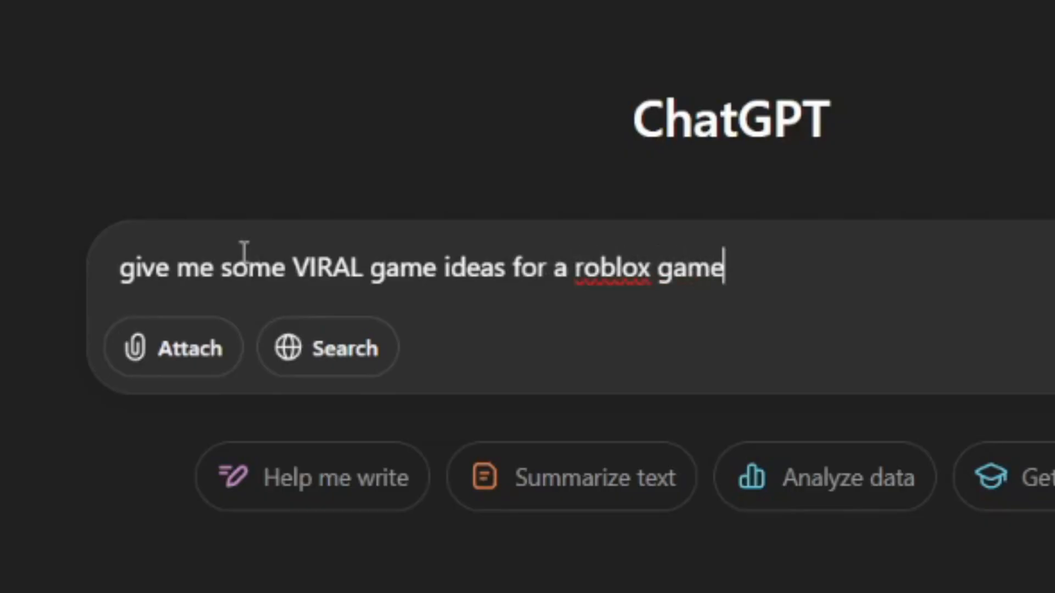
Step: Send the prompt asking for viral Roblox game ideas and read through the answer
key(Return)
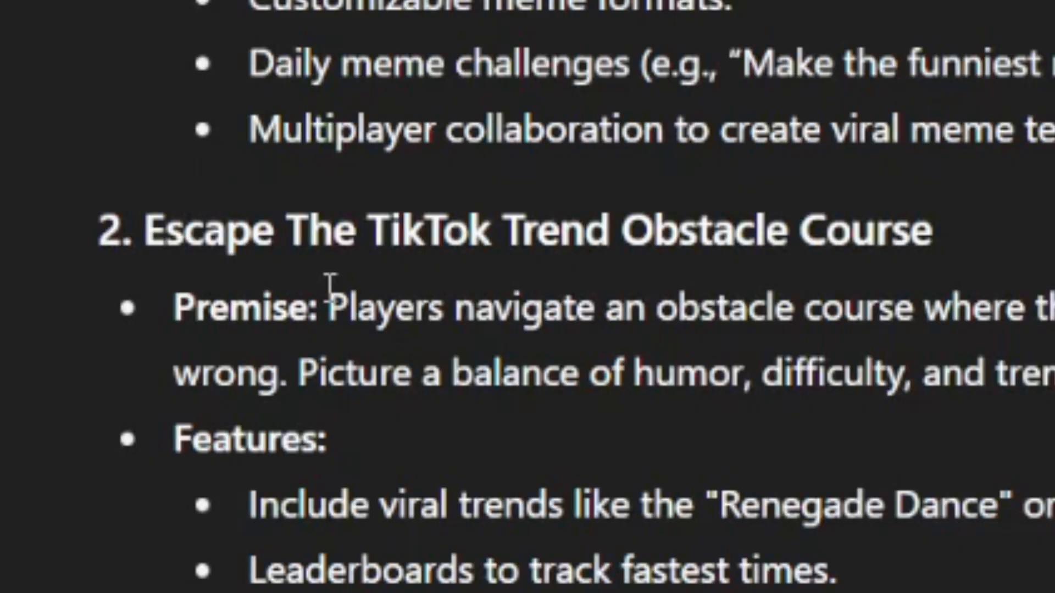
mouse_move(955, 269)
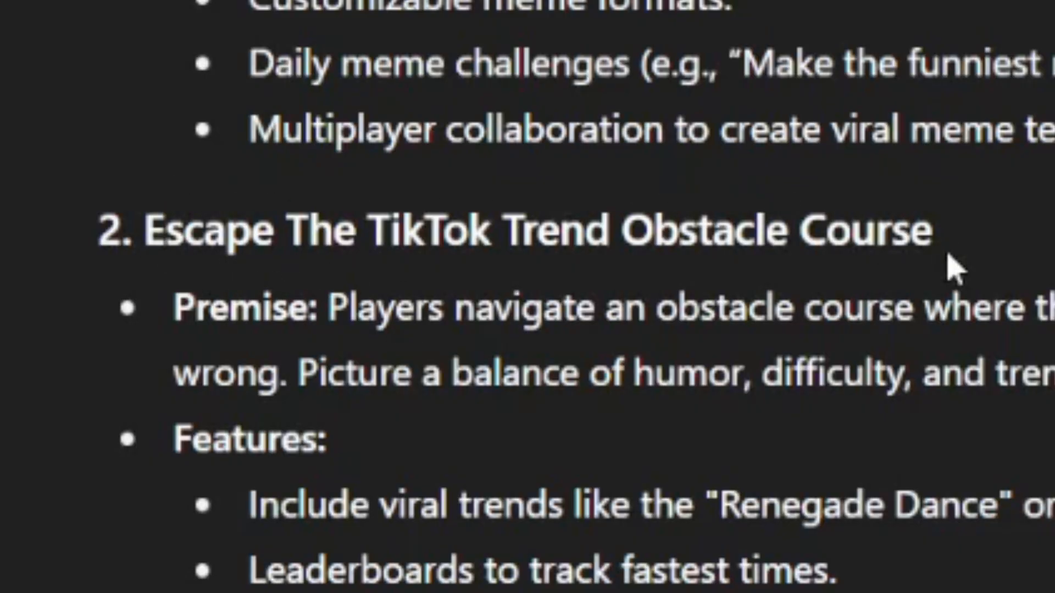
scroll(down, 3)
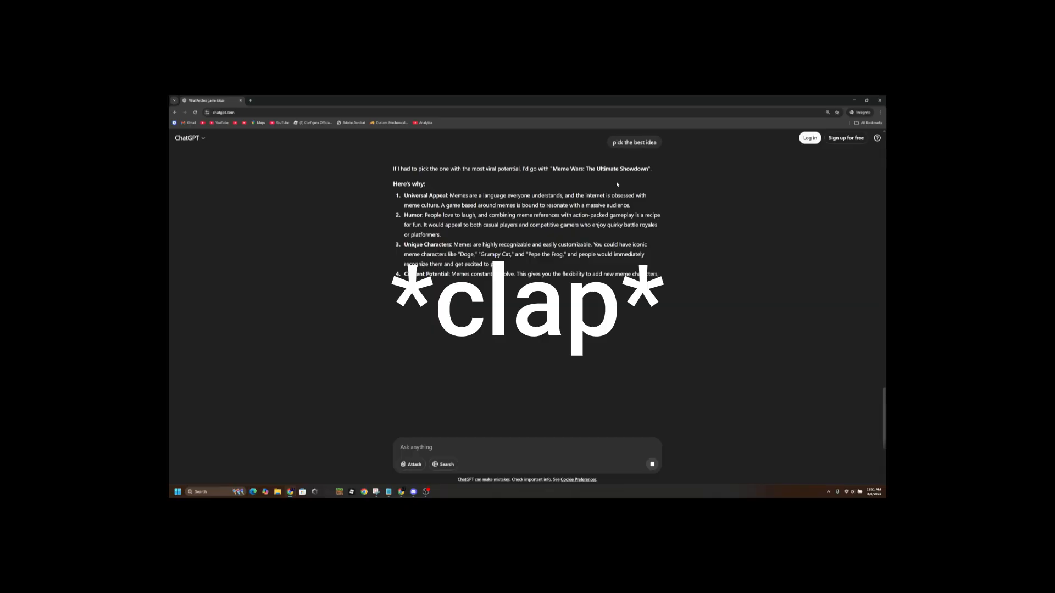
Step: Ask ChatGPT to 'please make' the Meme Wars game and review its design plan
text(please make)
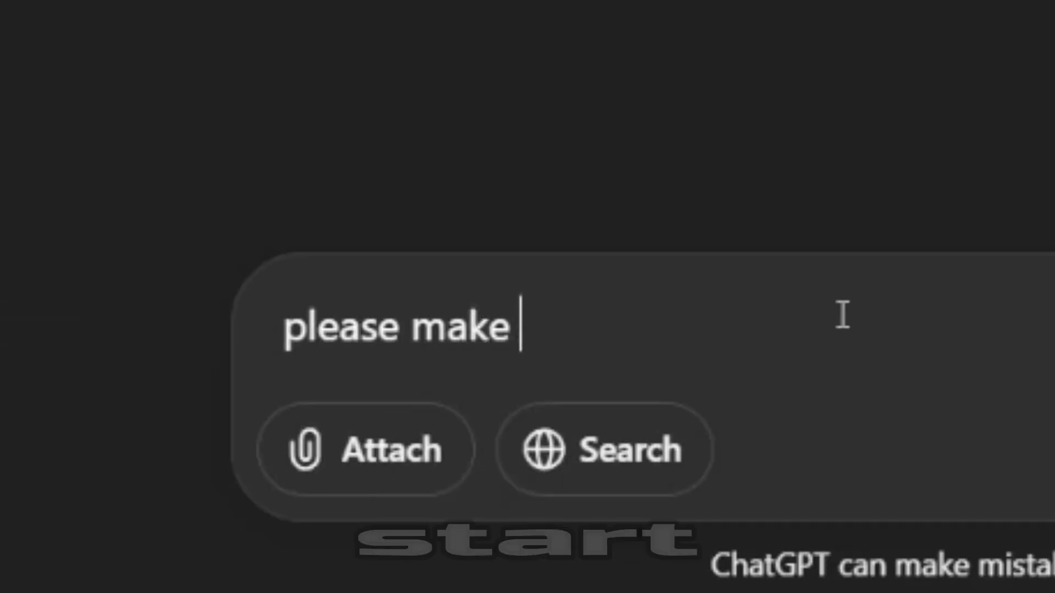
key(Return)
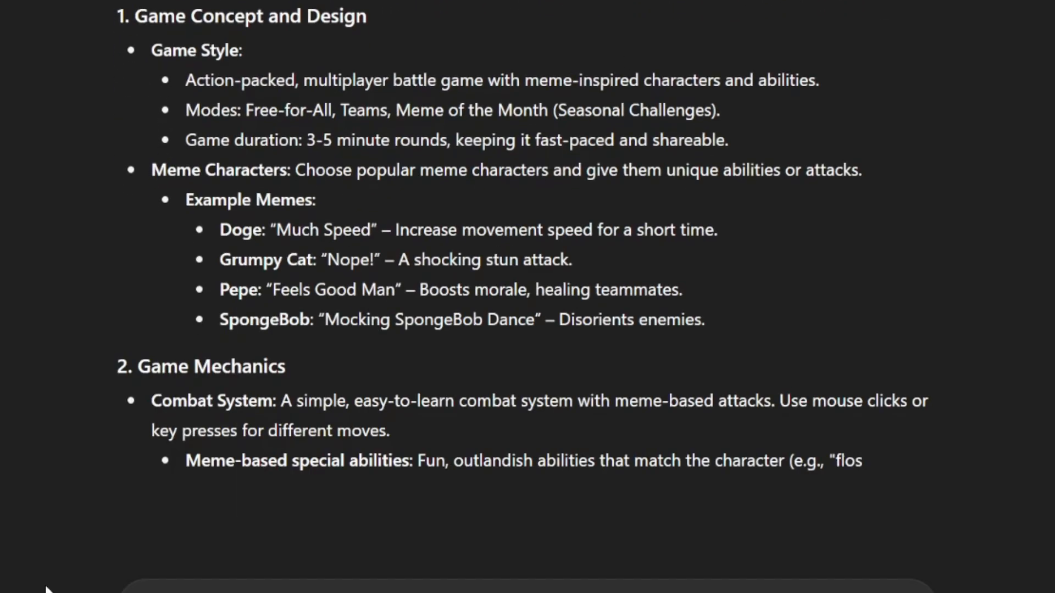
scroll(down, 3)
text(add some meme mode)
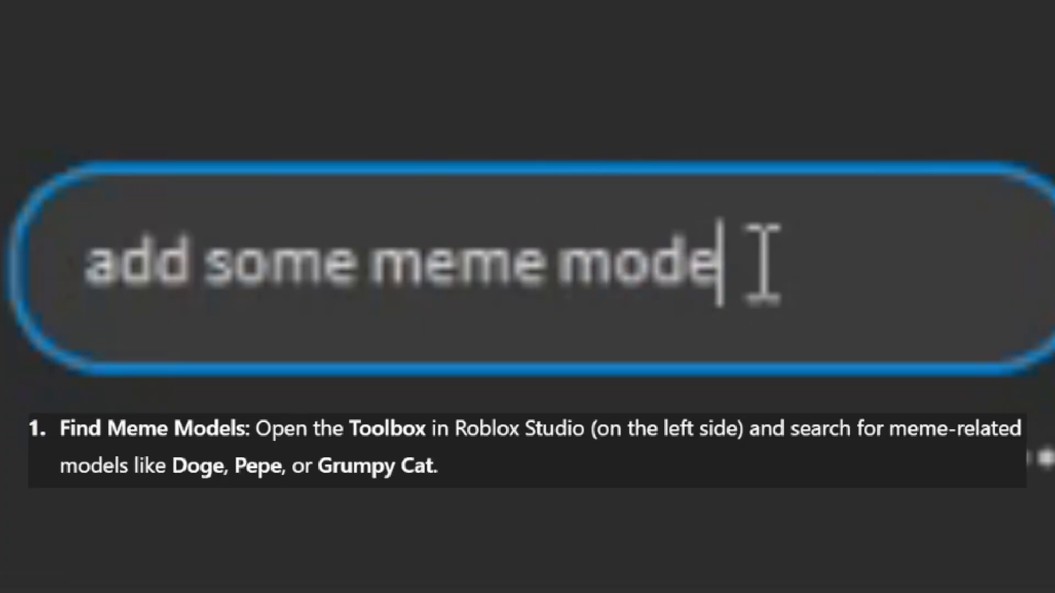
Step: Write the Assistant request for meme models such as doge, pepe, or grumpy cat
text(ls such as doge)
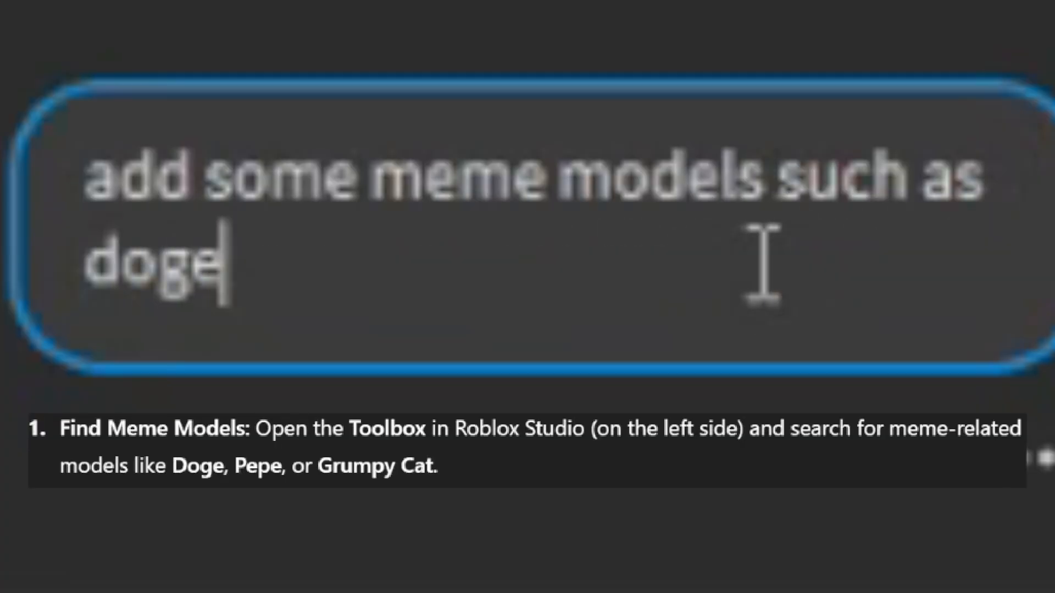
text(, pepe, or grumpy)
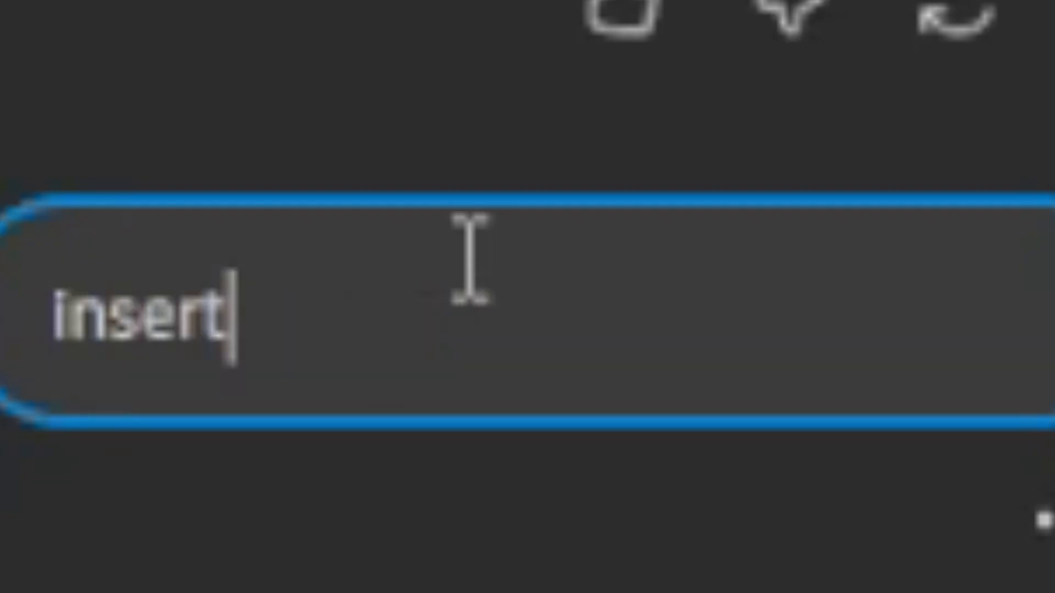
Step: Ask the Assistant to insert a script into each meme character and review its proposed diff
text(a script into each meme character with this script)
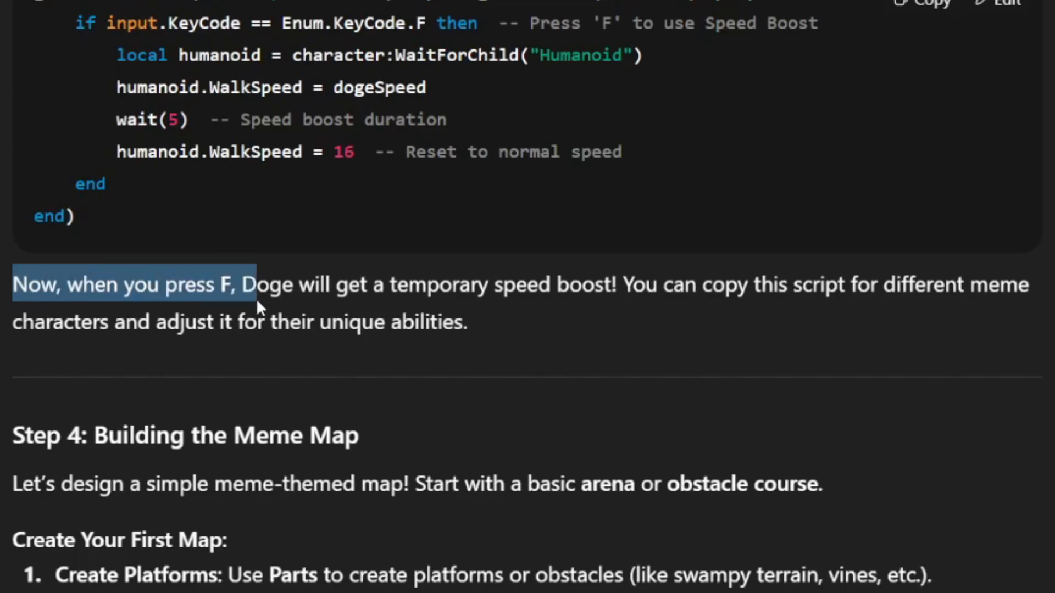
click(292, 285)
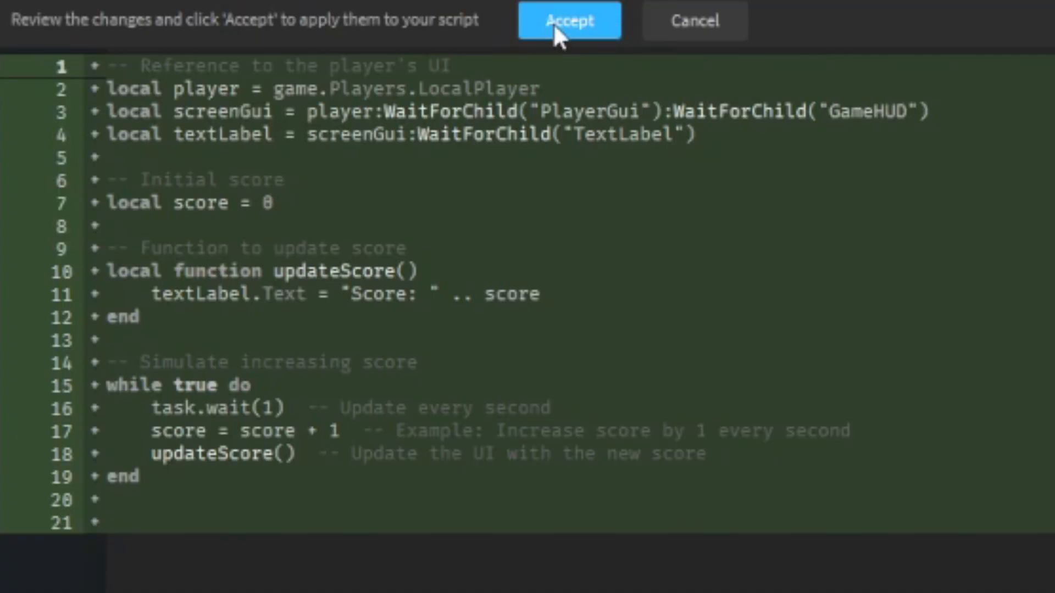
Step: Apply the score script, playtest, and check the leaderboard showing Stats: N/A
click(568, 19)
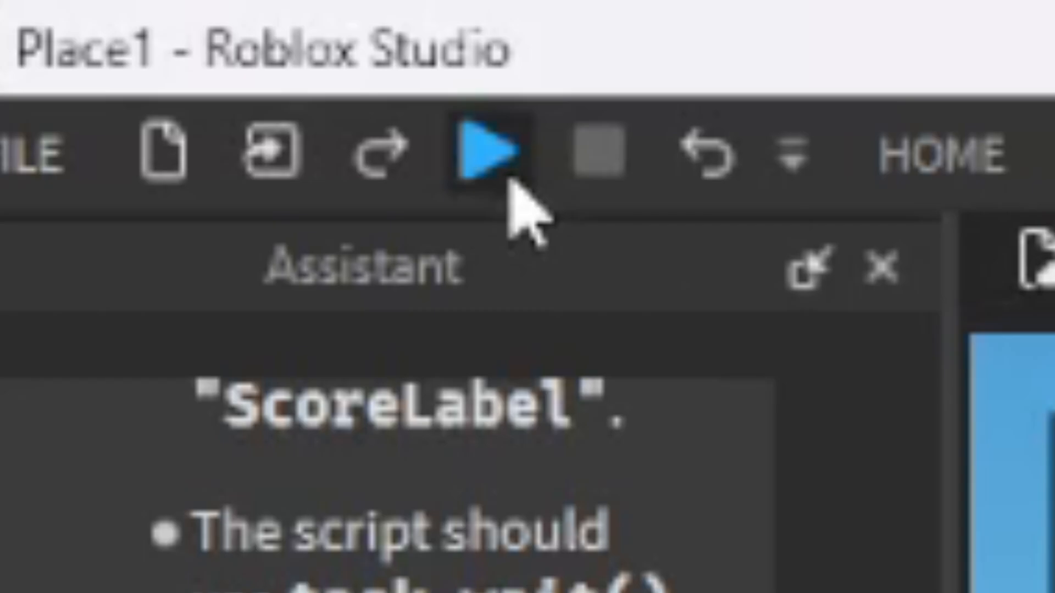
click(488, 151)
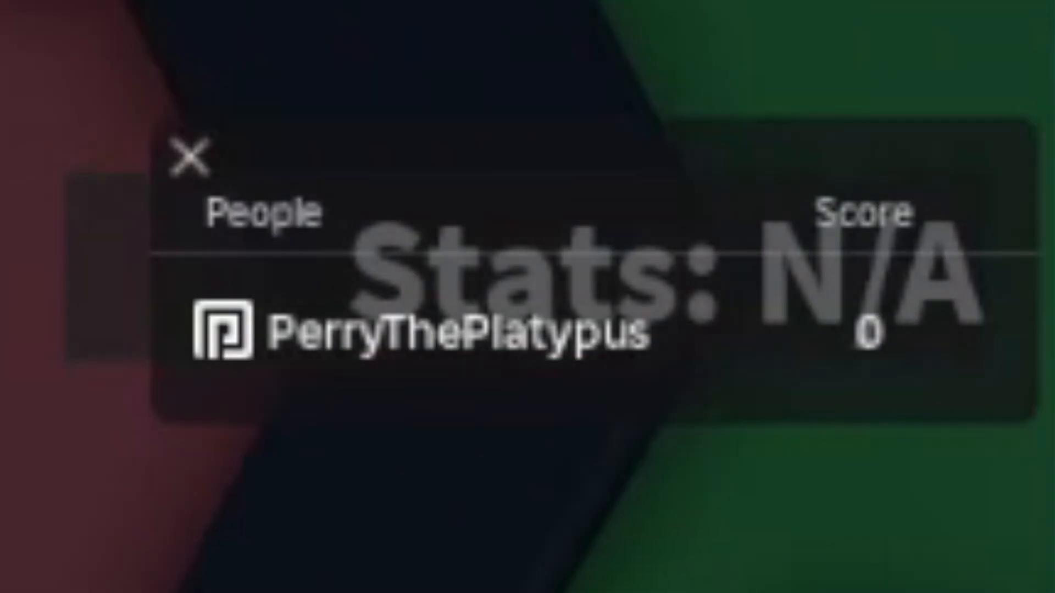
click(190, 159)
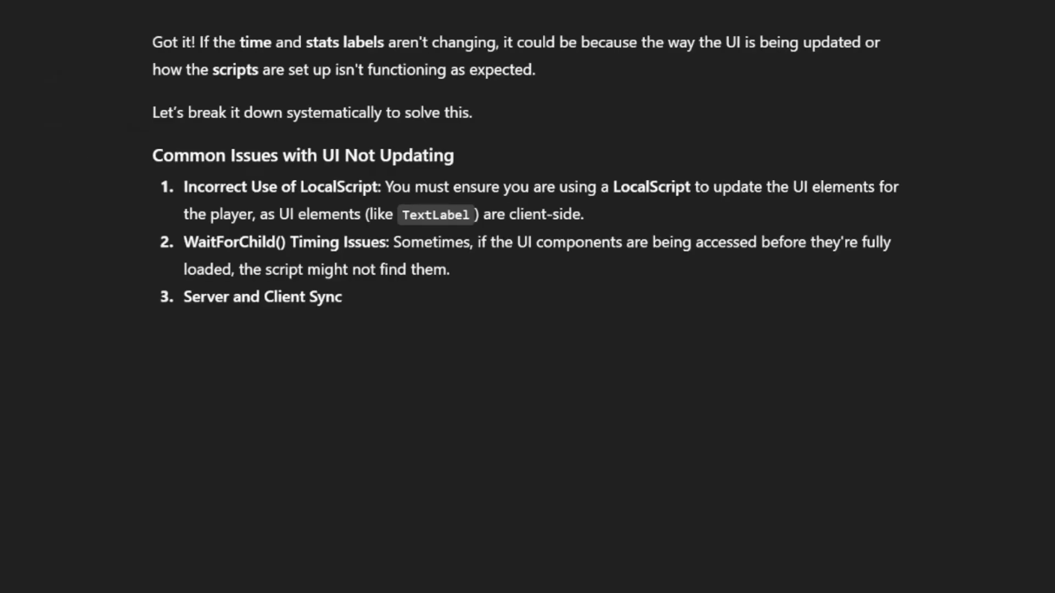
Step: Accept the ScoreLeaderstatsDisplay changes and the placeholder TimeLabel script into GameHUD
scroll(down, 3)
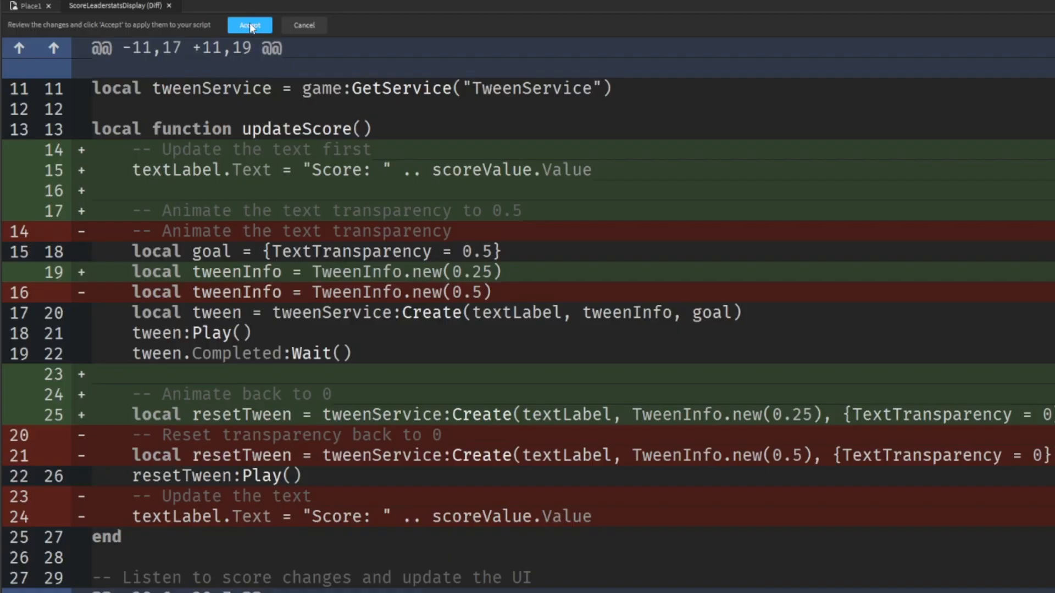
click(249, 25)
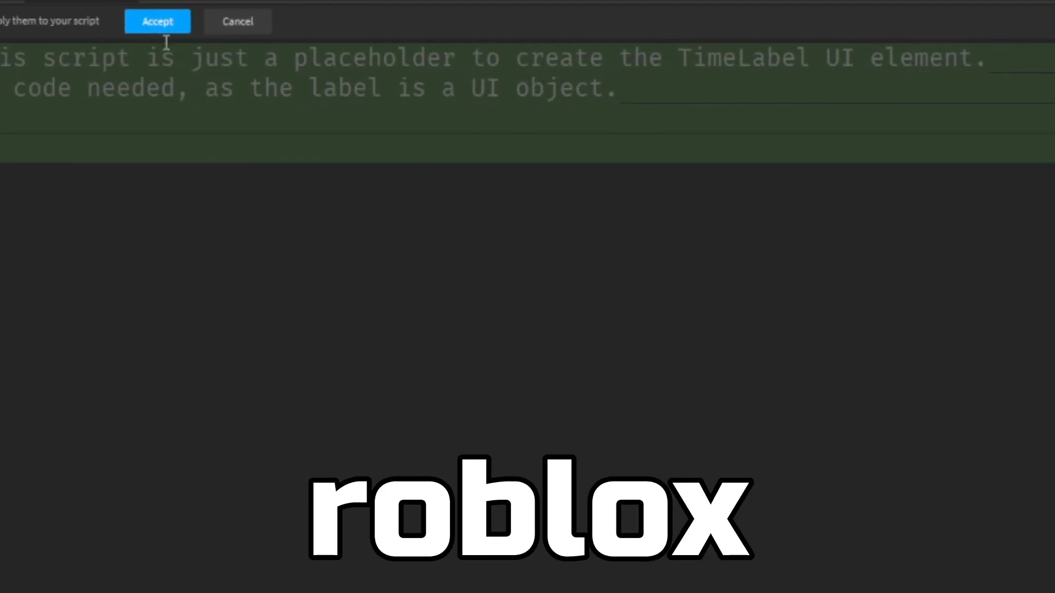
click(157, 21)
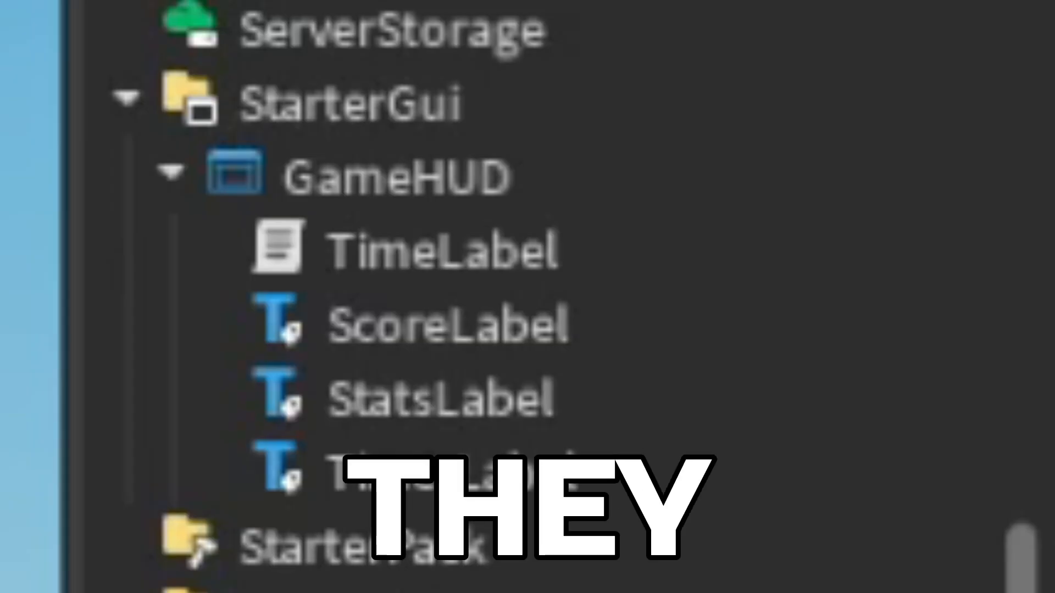
Step: Write an Assistant request to change the script's timelabel to "timerla..."
click(437, 250)
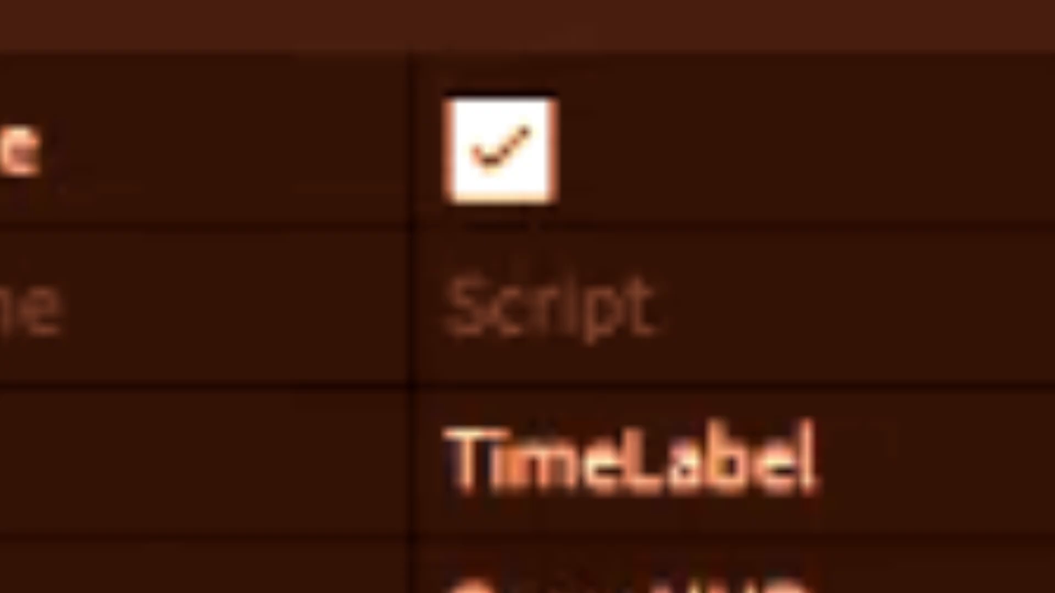
text(in the script, change the timelabel to "timerla)
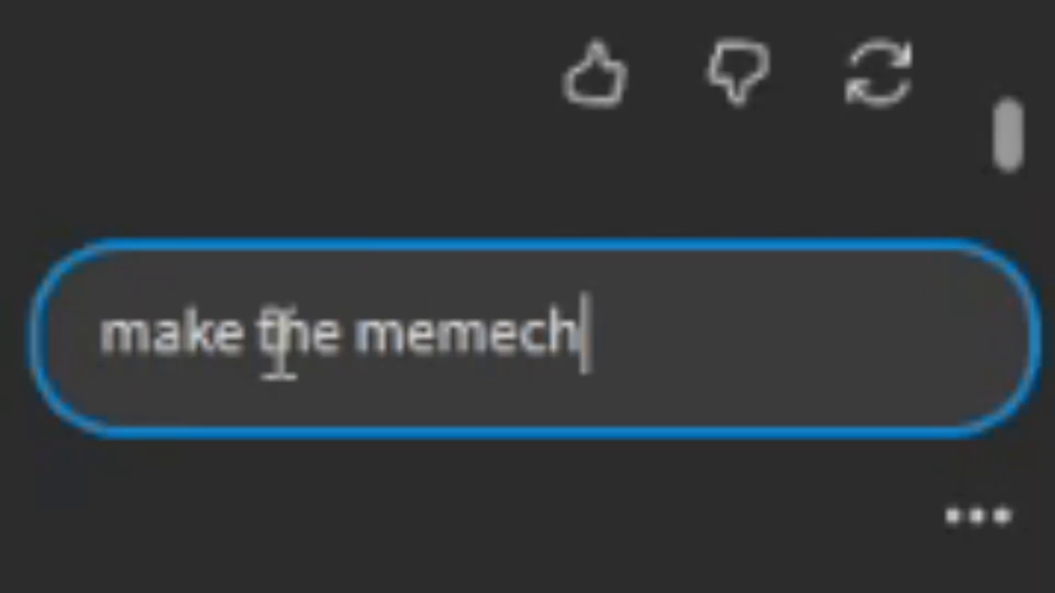
Step: Submit the meme-characters request to the Assistant
key(Return)
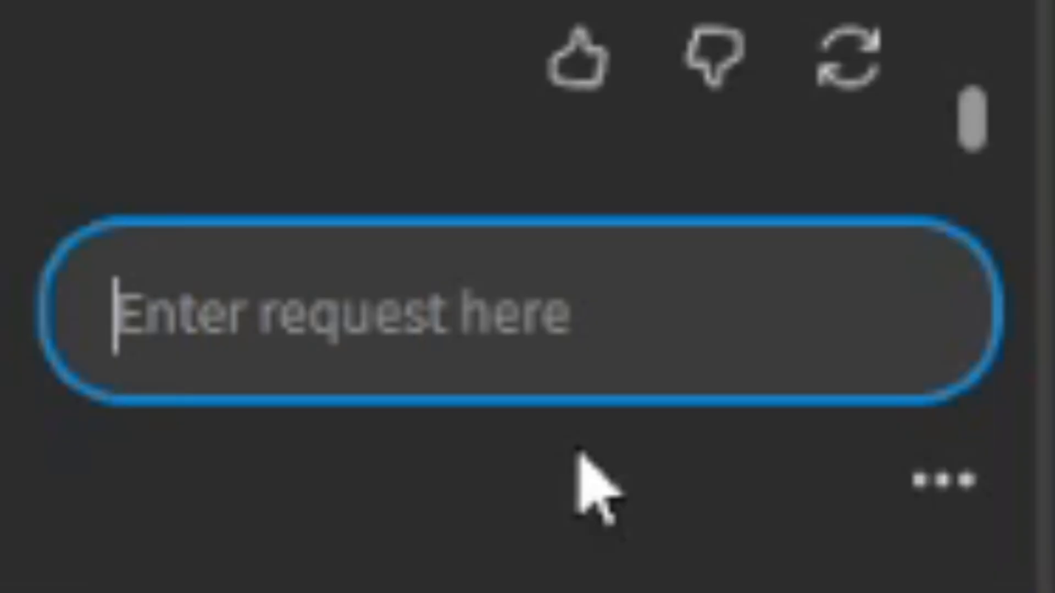
text(make it an actual huge arena, and also fix the doge and the powerUp stuck under)
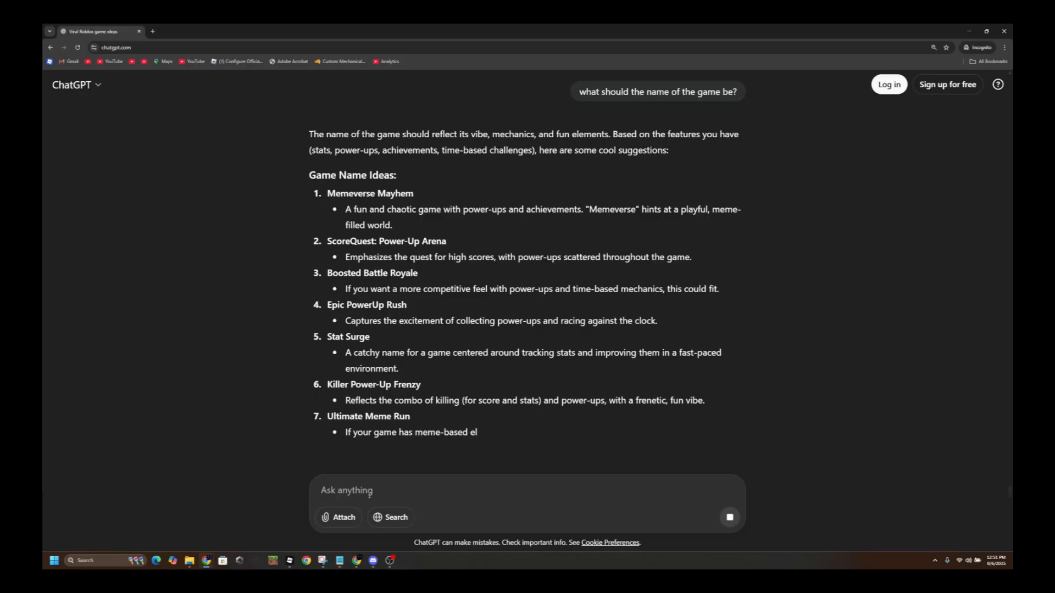
Step: Ask ChatGPT to pick one name, then start playing Memeverse Mayhem from its game page
text(pick o)
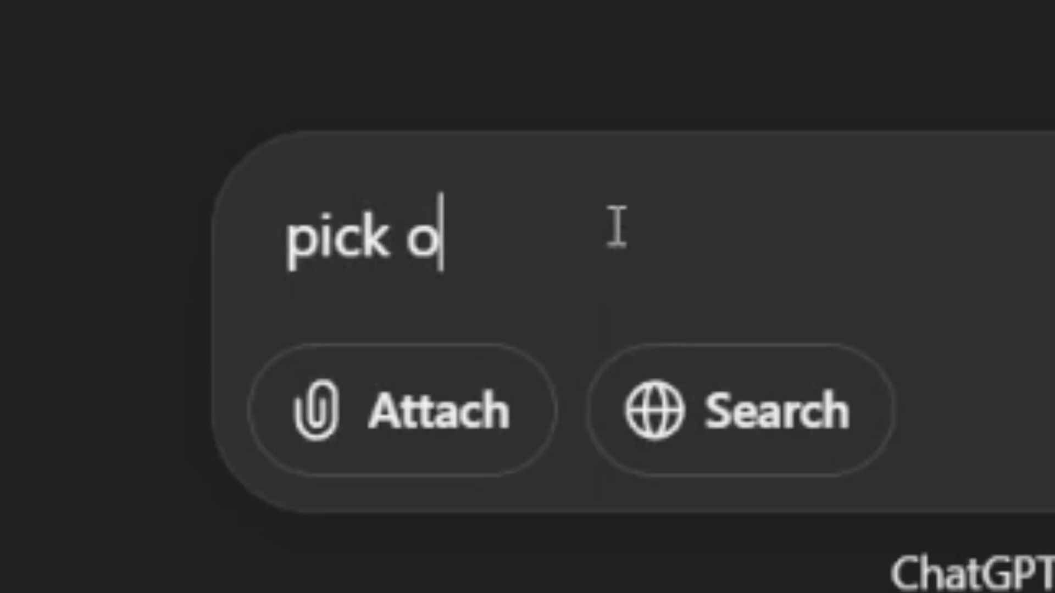
key(Return)
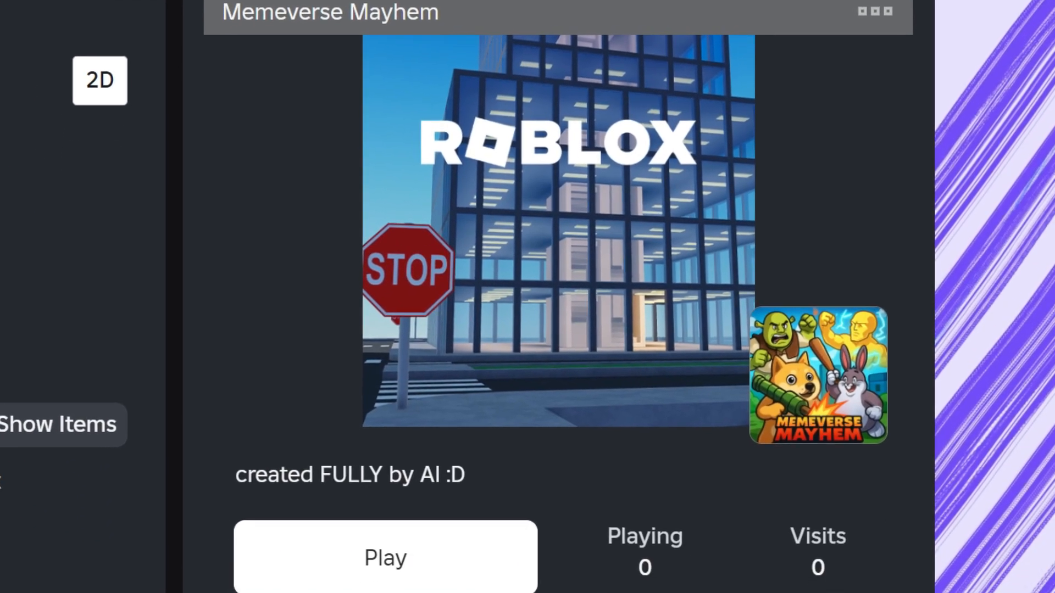
click(385, 556)
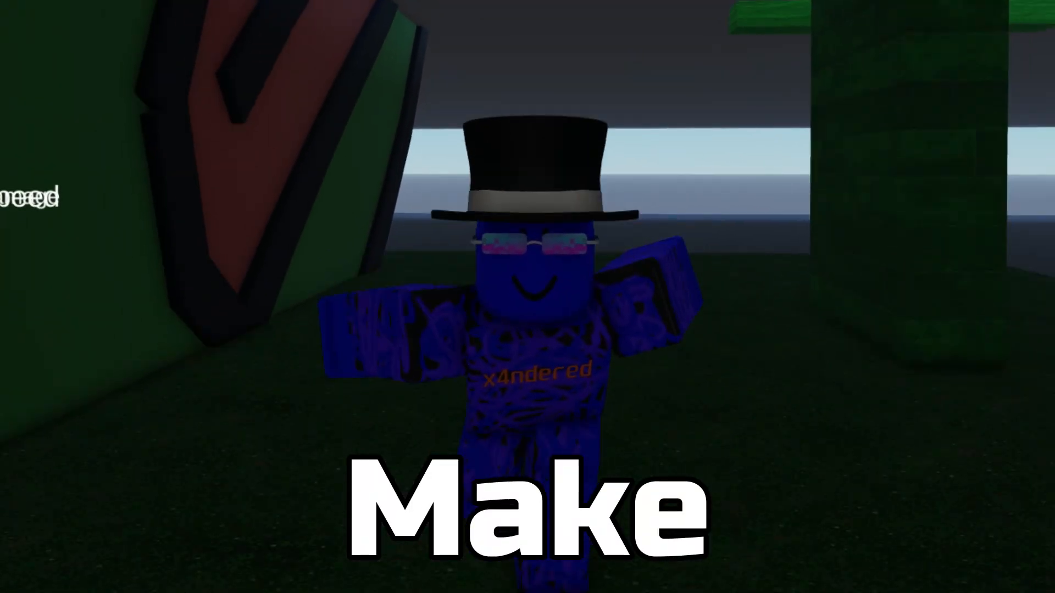